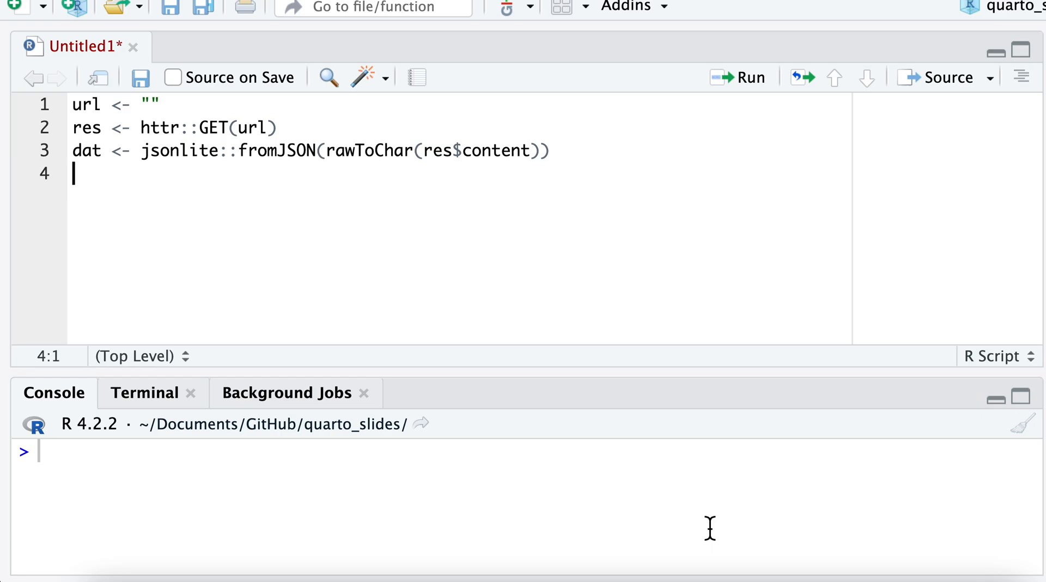
pyautogui.moveTo(400, 314)
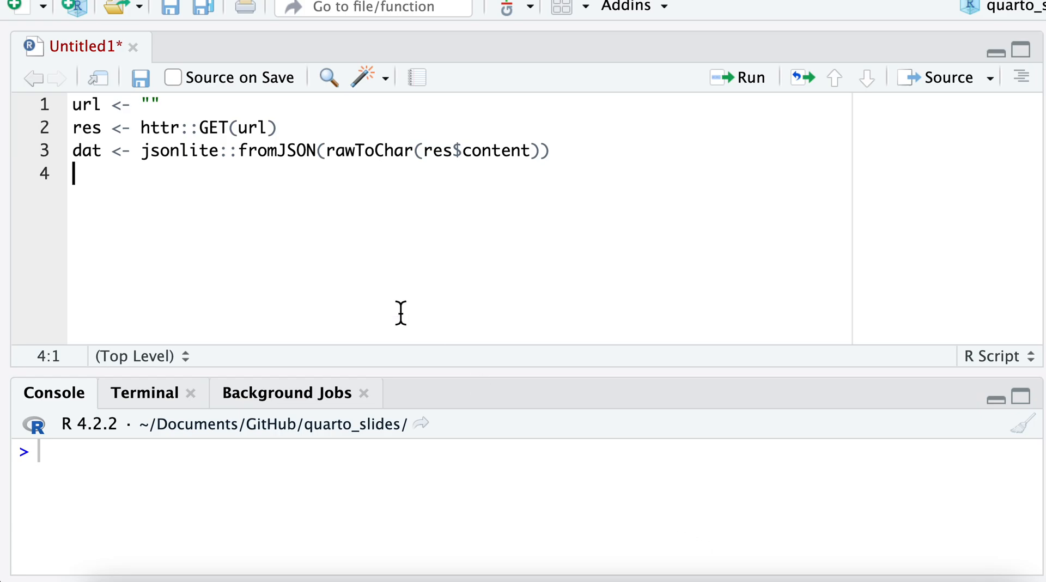
pyautogui.moveTo(235, 128)
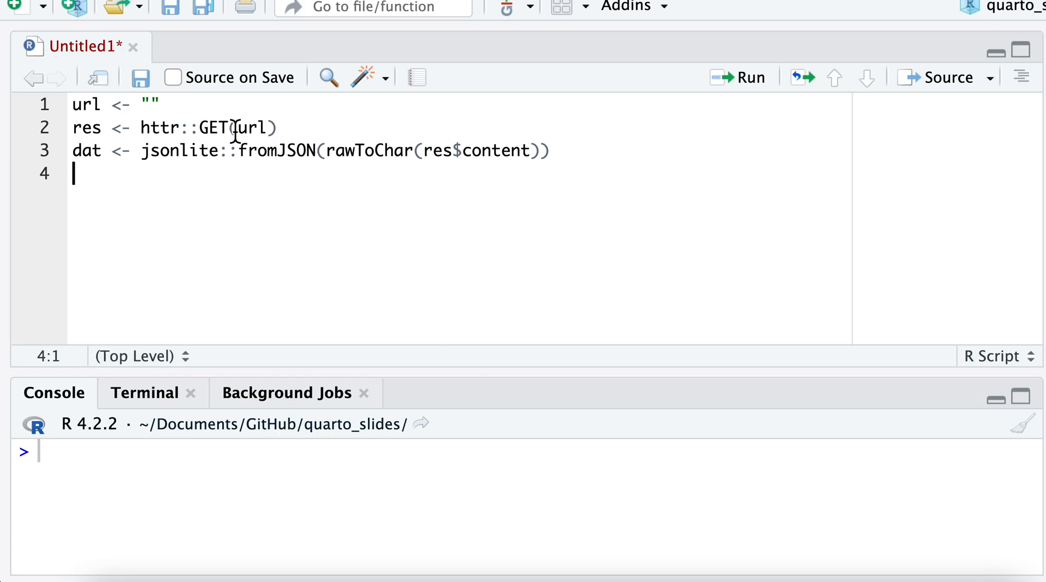
pyautogui.moveTo(239, 129)
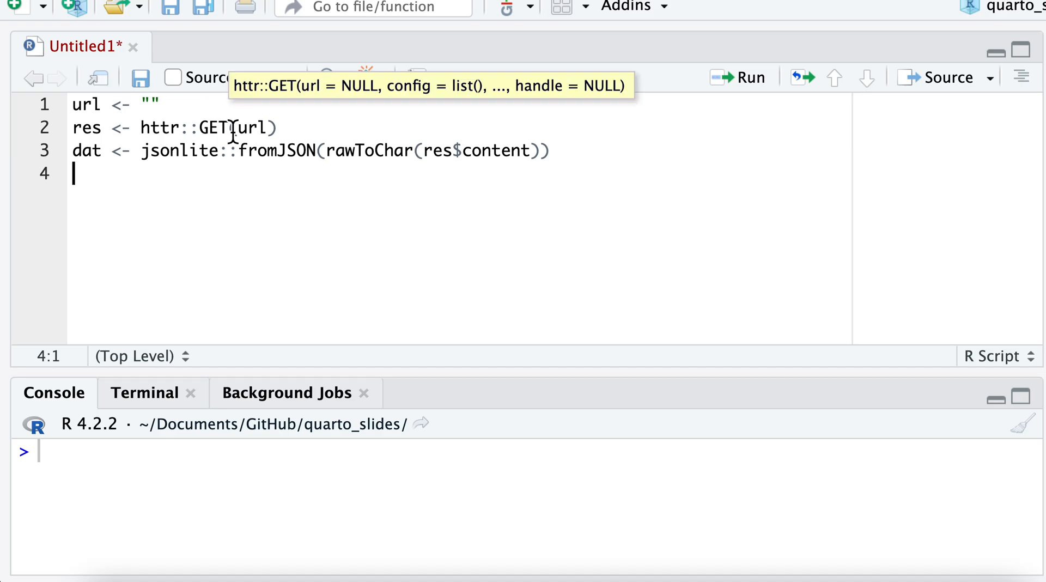
pyautogui.moveTo(280, 127)
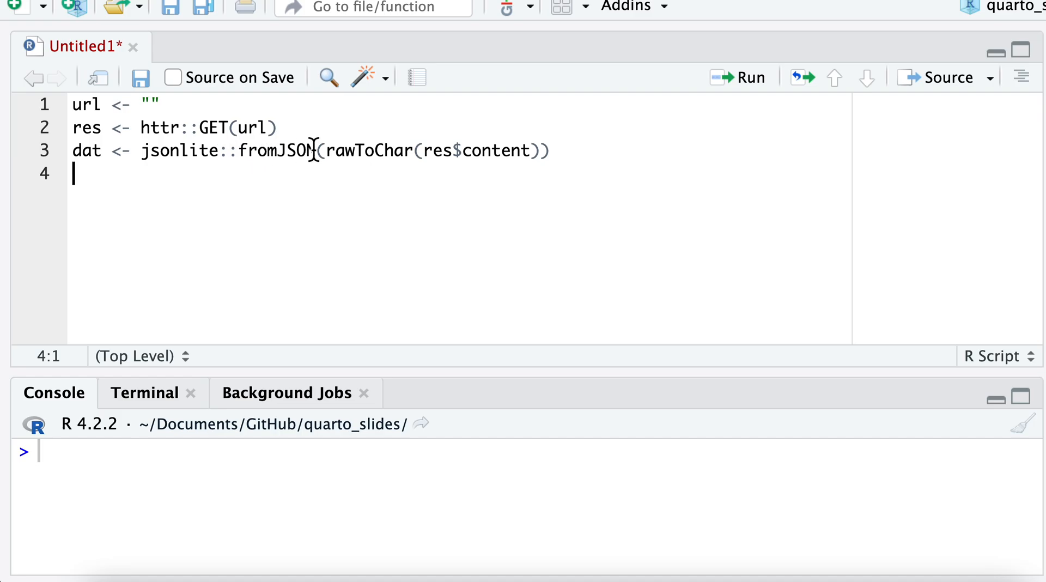
pyautogui.moveTo(417, 169)
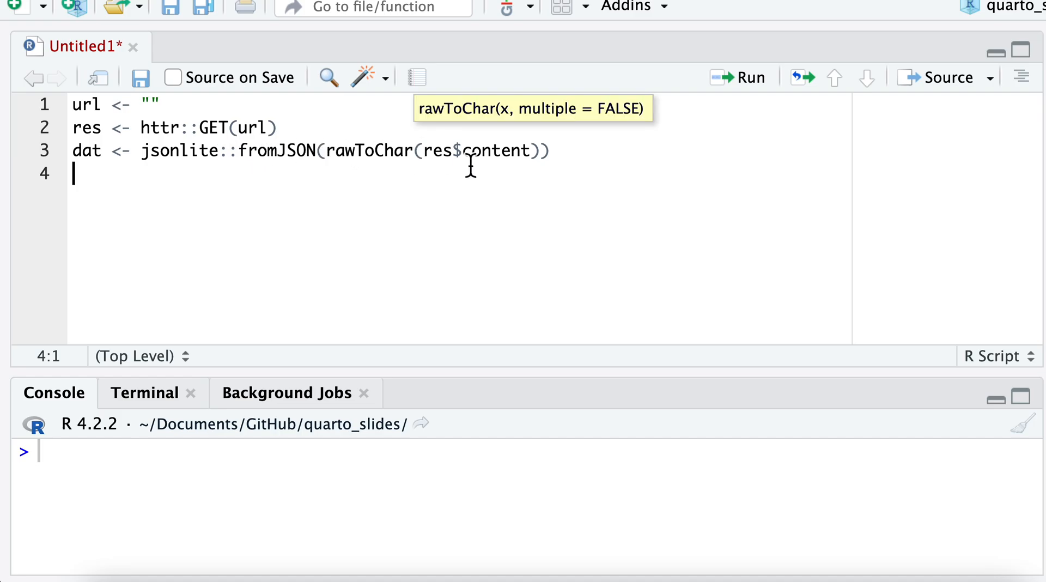
pyautogui.moveTo(280, 240)
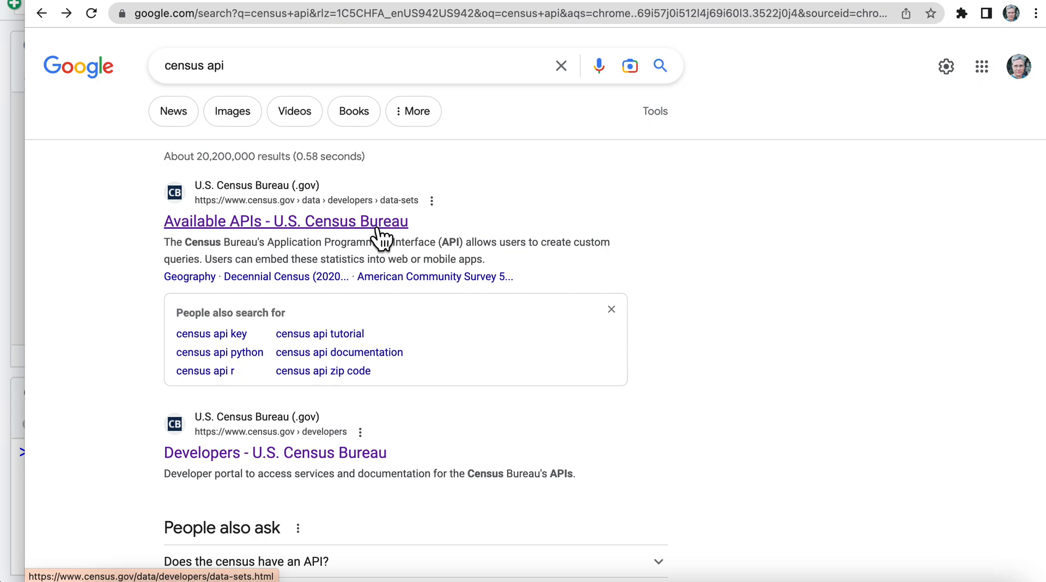
# Step: Follow the 'Available APIs - U.S. Census Bureau' search result to the Census API page
pyautogui.click(284, 221)
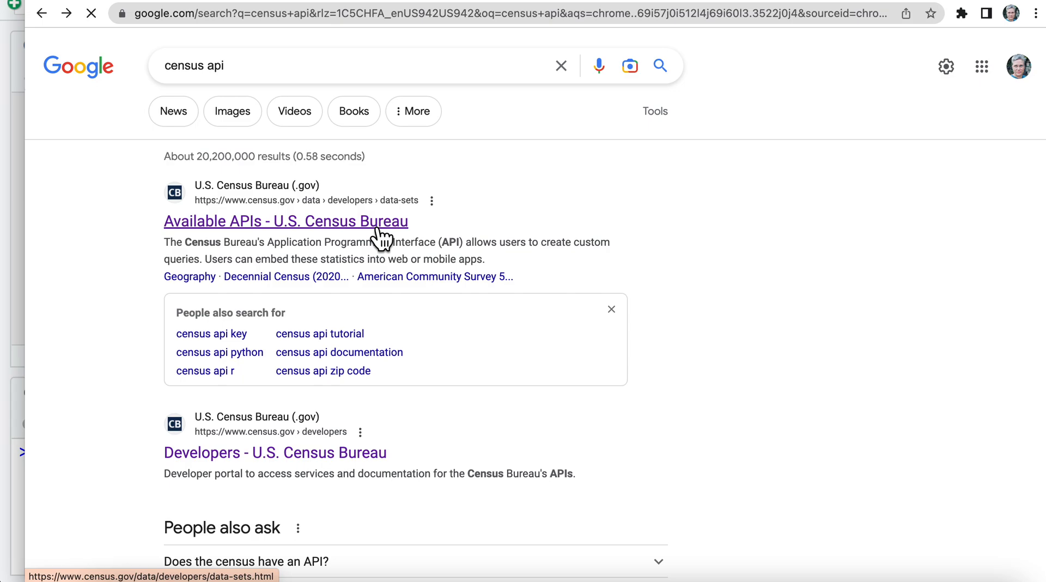
pyautogui.click(285, 221)
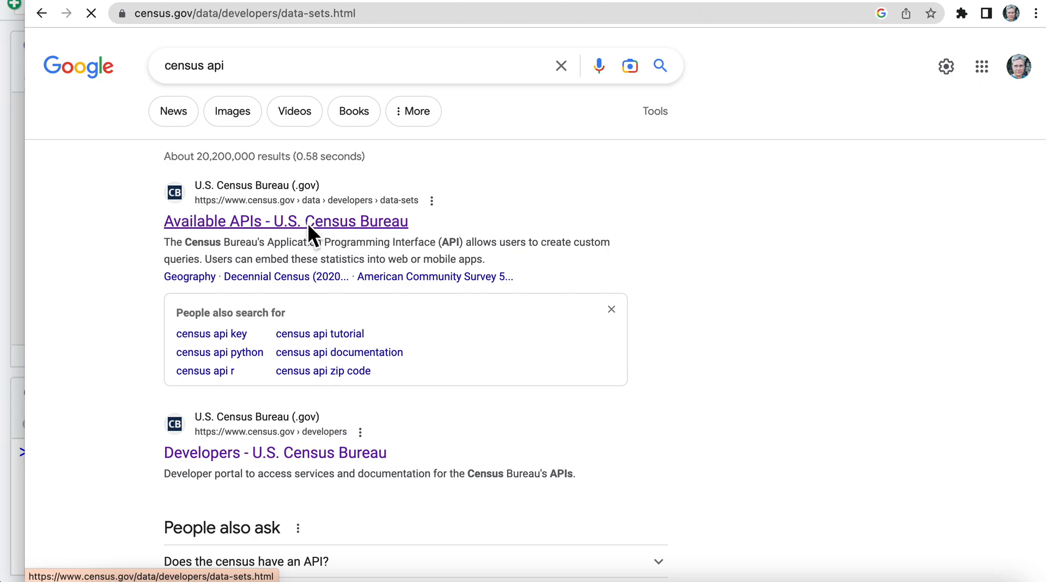
# Step: Expand the Health Insurance Statistics entry to show its CPS, SIPP, ACS and SAHIE listing
pyautogui.click(284, 221)
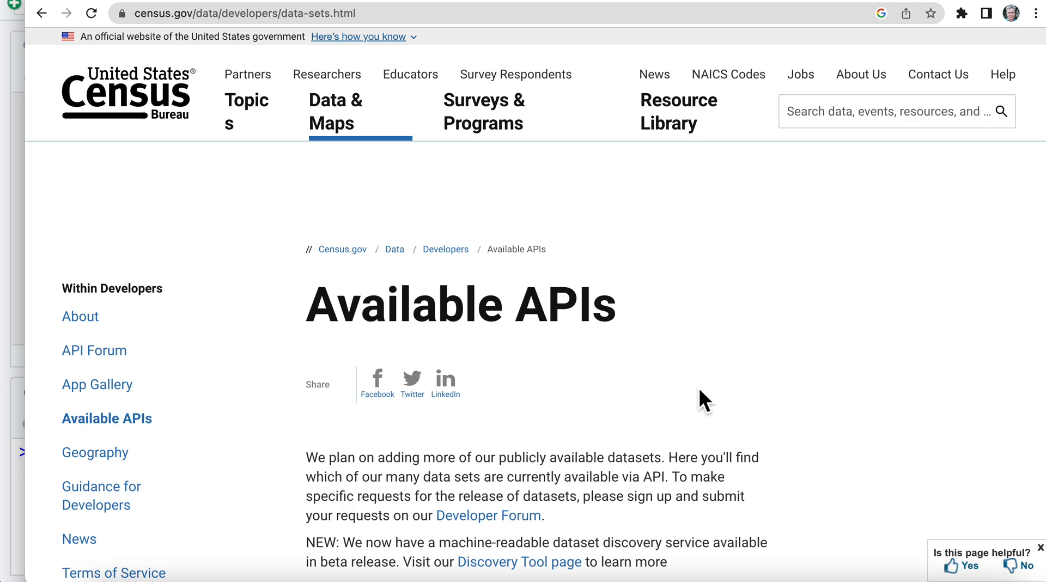
pyautogui.scroll(-3)
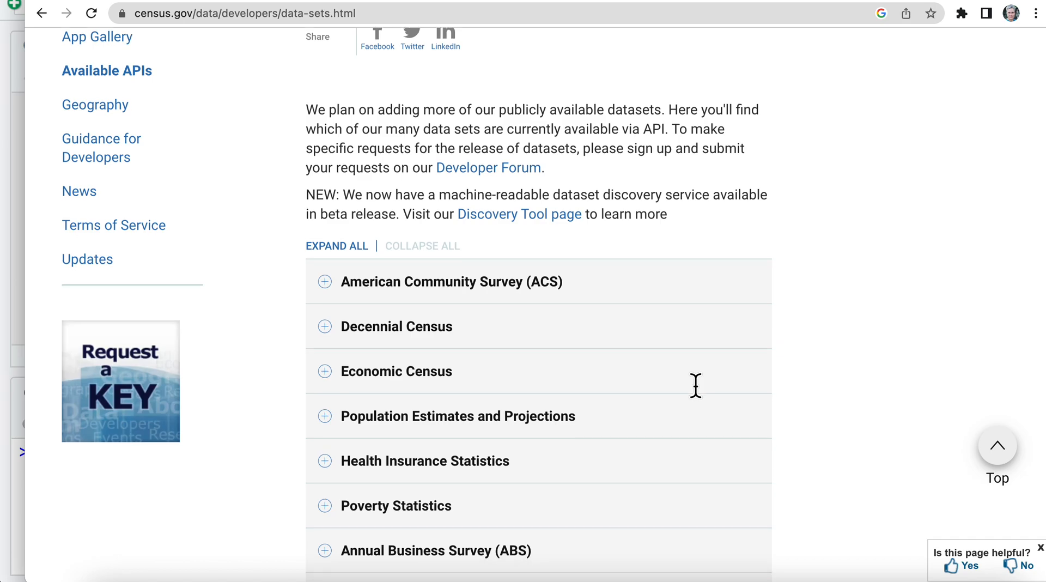
pyautogui.scroll(-3)
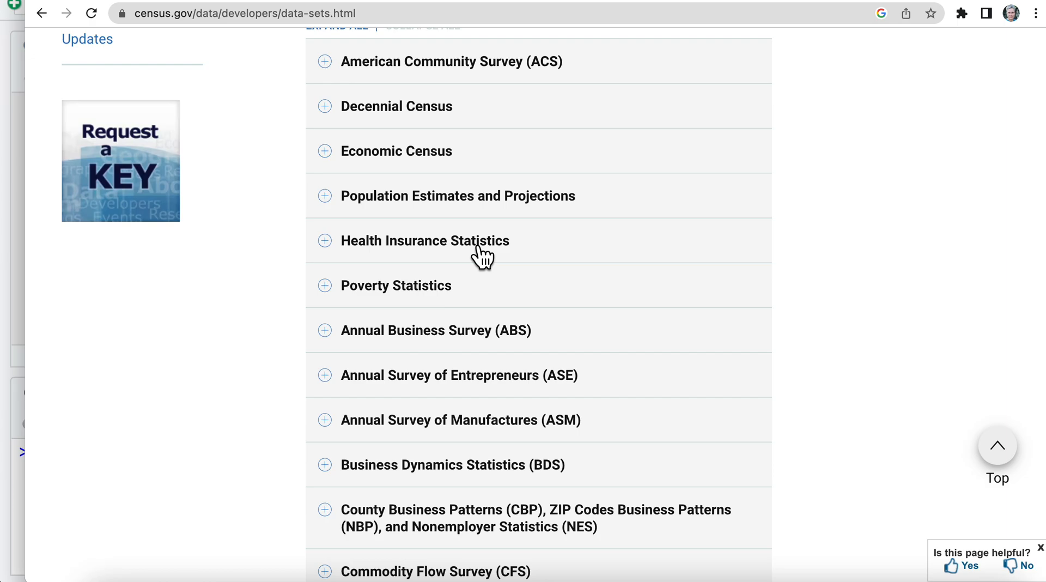
pyautogui.moveTo(230, 345)
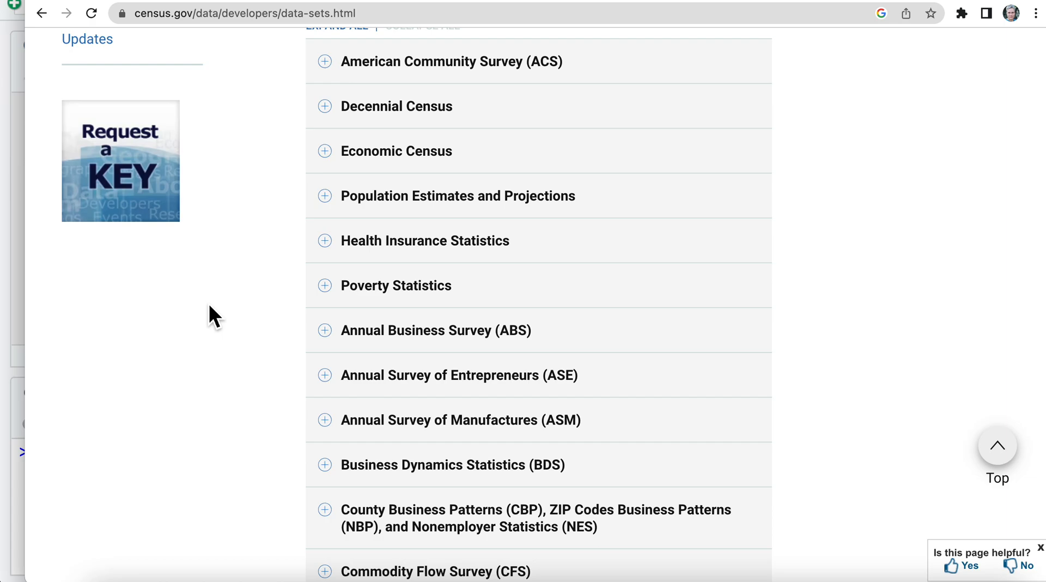
pyautogui.click(424, 240)
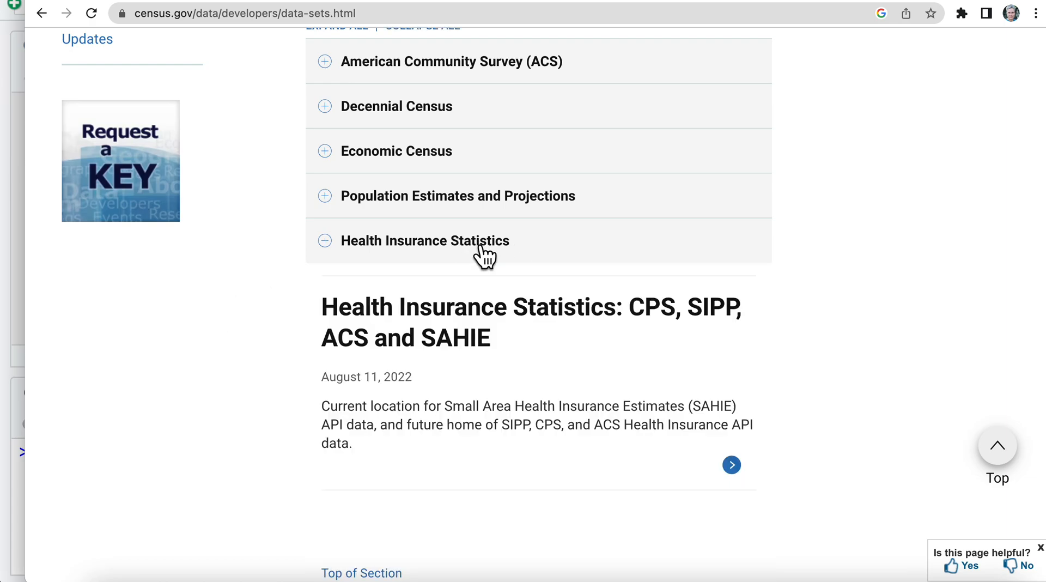
pyautogui.scroll(-3)
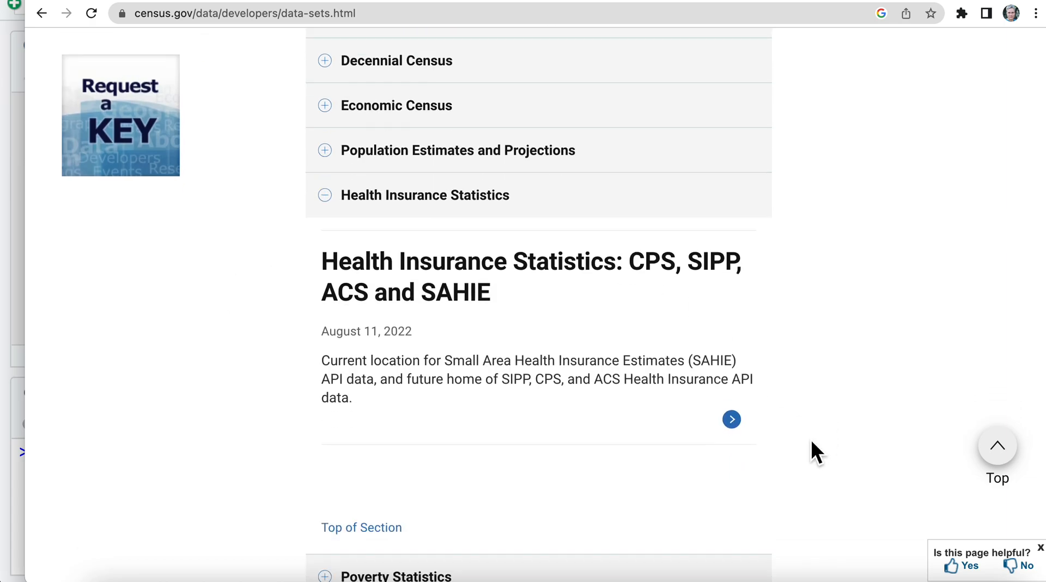
pyautogui.scroll(-3)
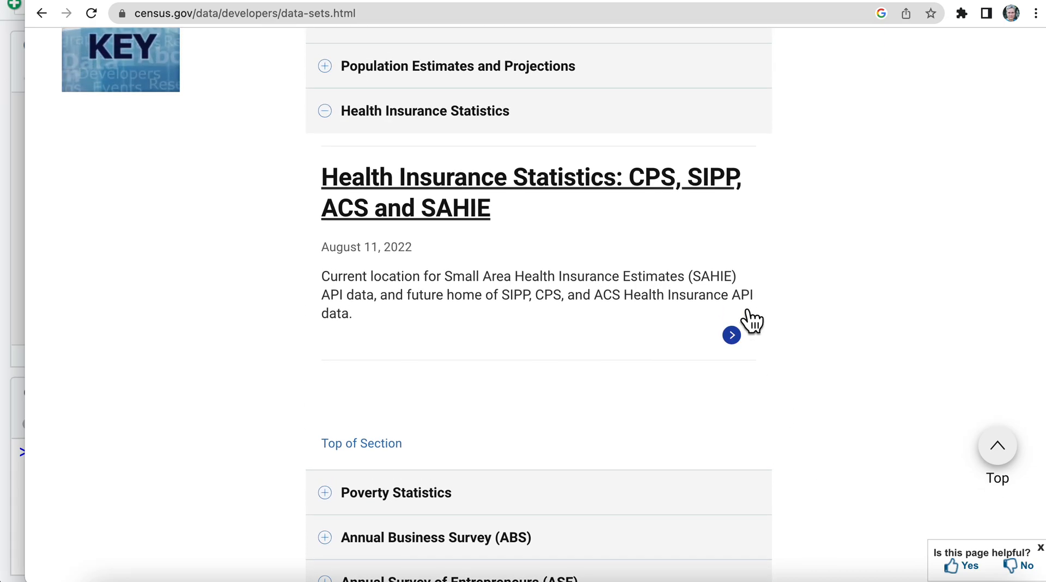
# Step: From the Health Insurance Statistics API page, reach the Time Series SAHIE examples page of API URLs
pyautogui.click(730, 334)
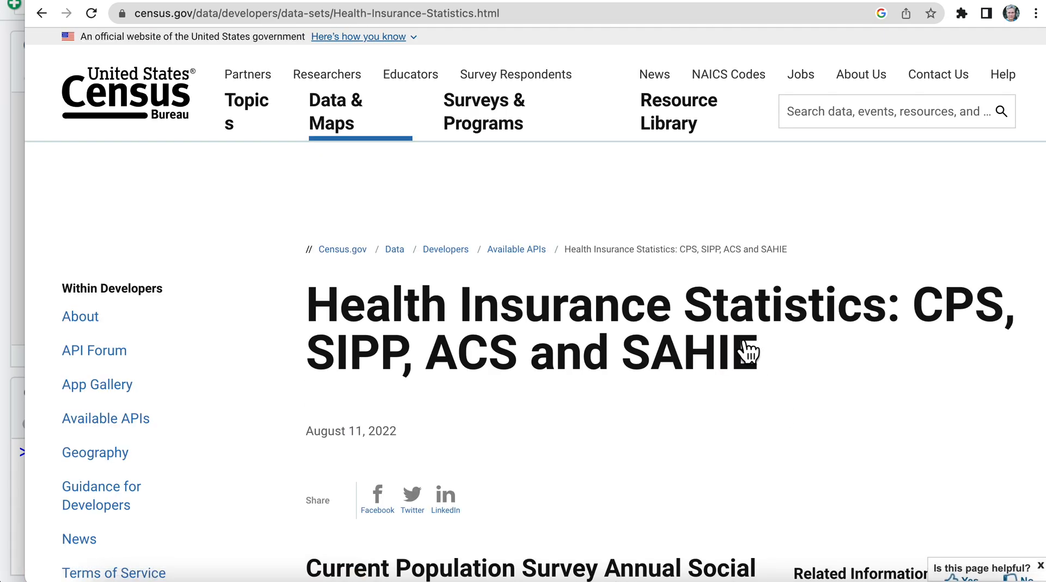
pyautogui.scroll(-3)
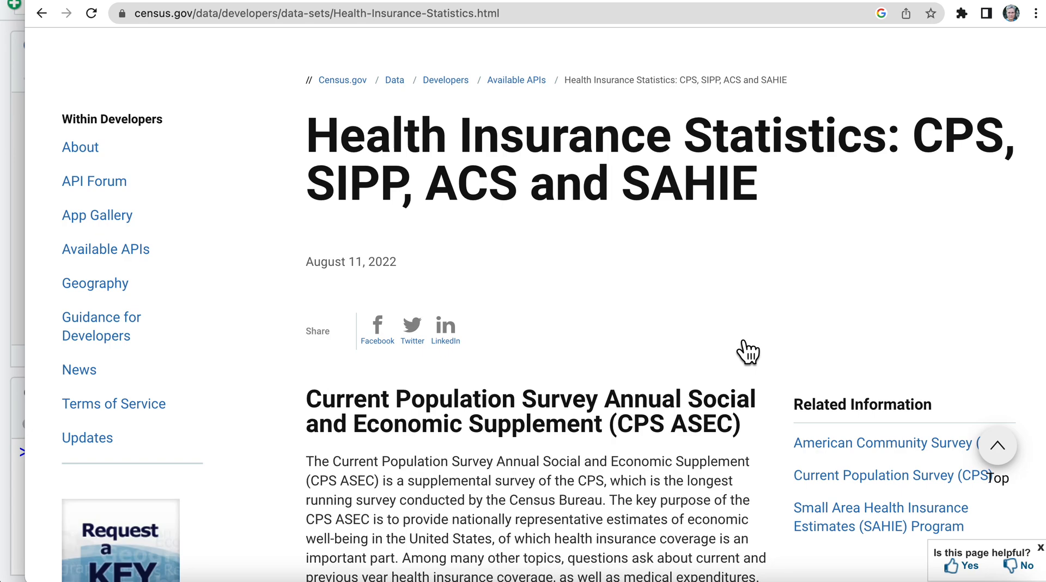
pyautogui.scroll(-3)
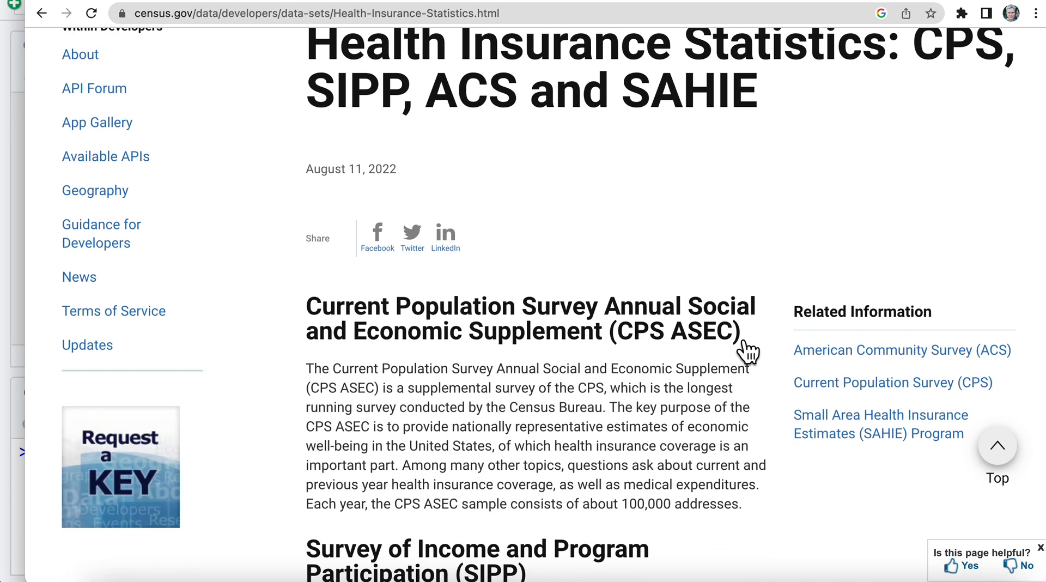
pyautogui.scroll(-3)
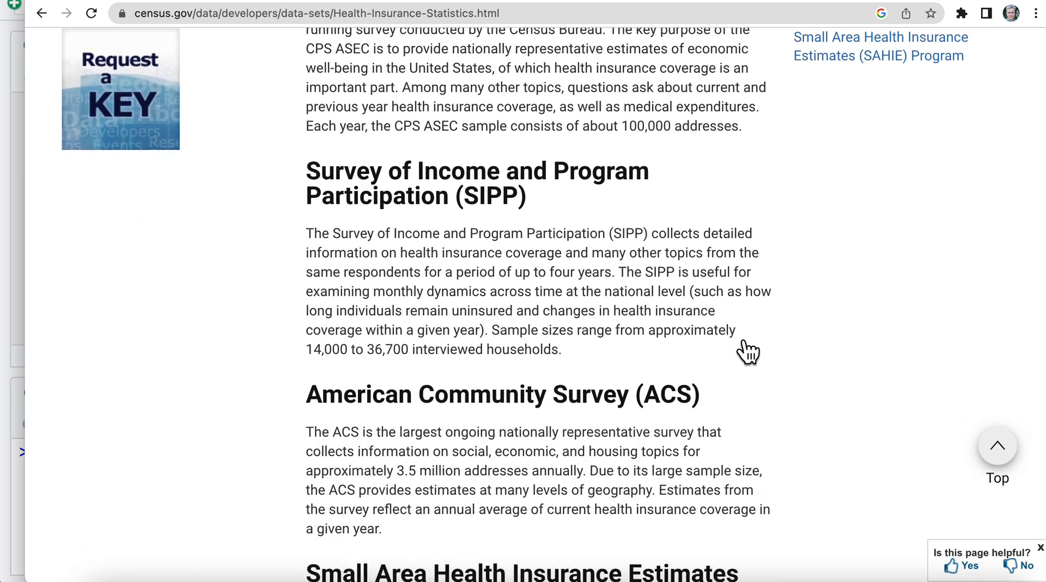
pyautogui.scroll(-3)
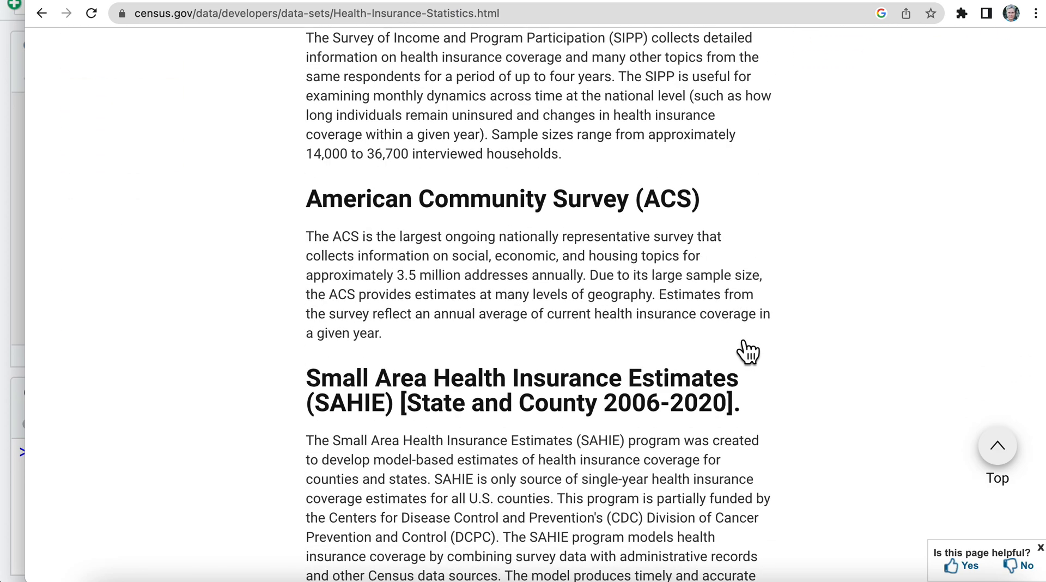
pyautogui.scroll(-3)
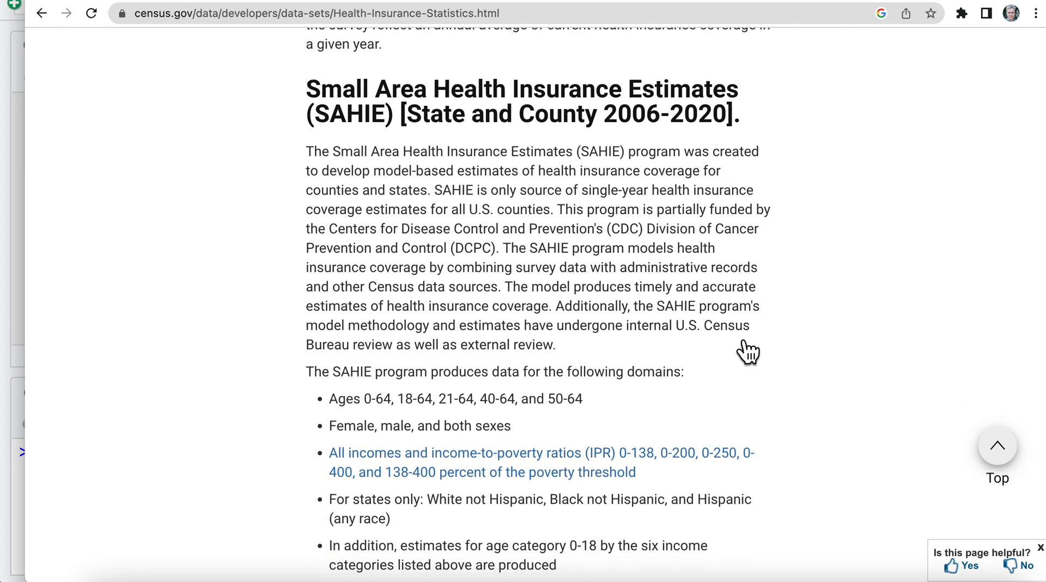
pyautogui.scroll(-3)
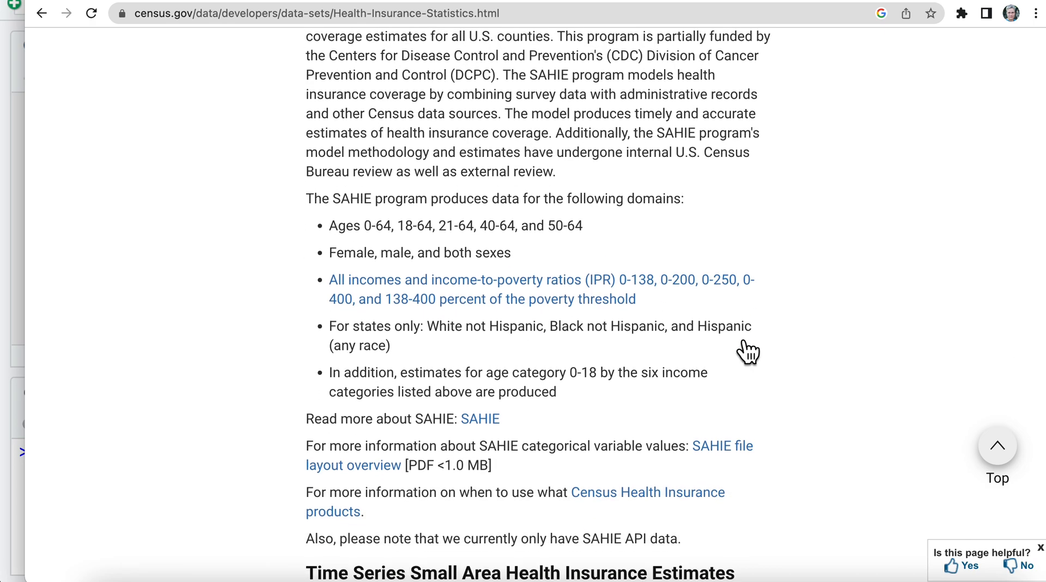
pyautogui.scroll(-3)
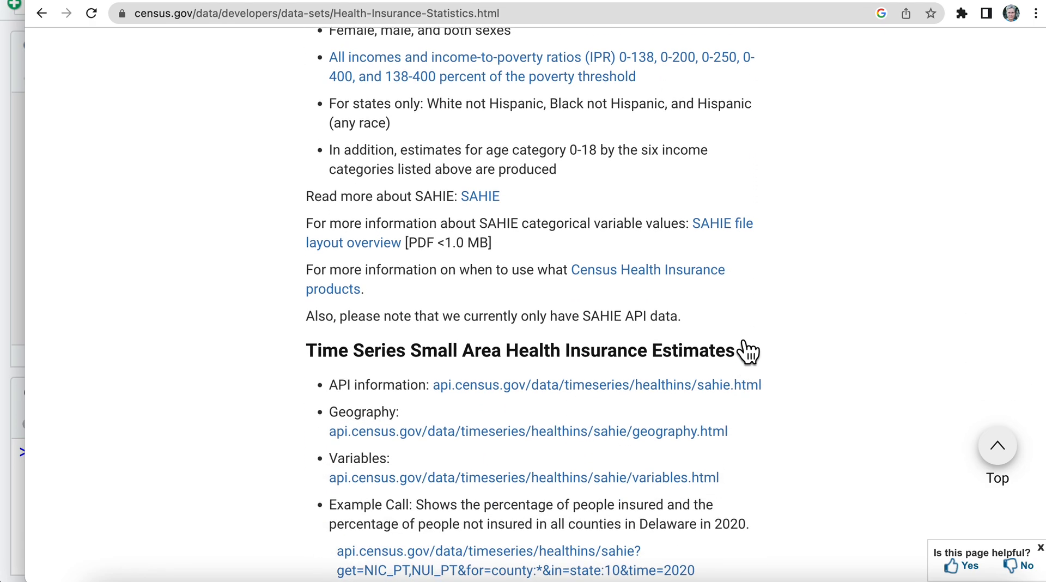
pyautogui.scroll(-3)
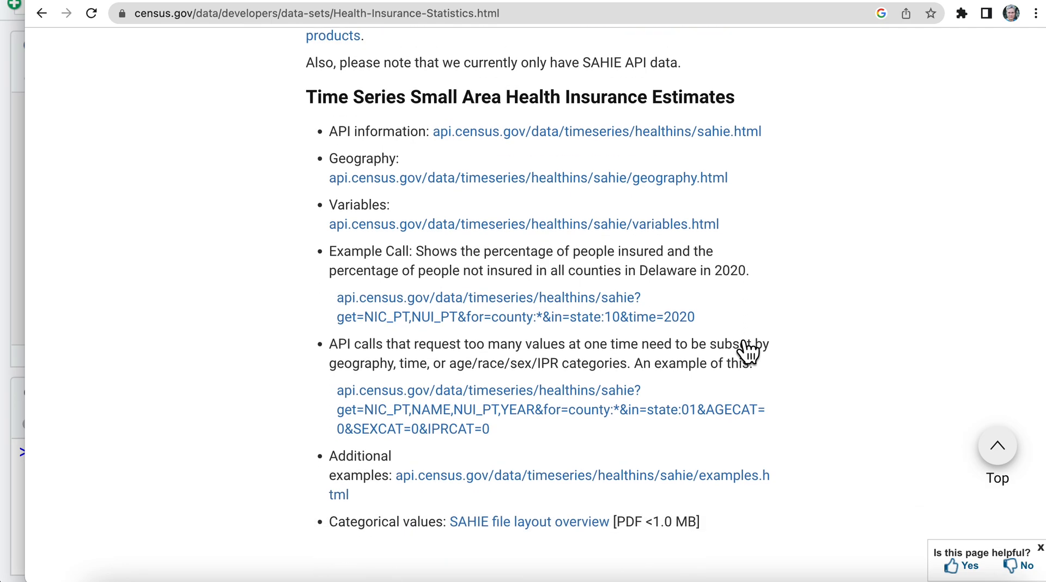
pyautogui.scroll(-3)
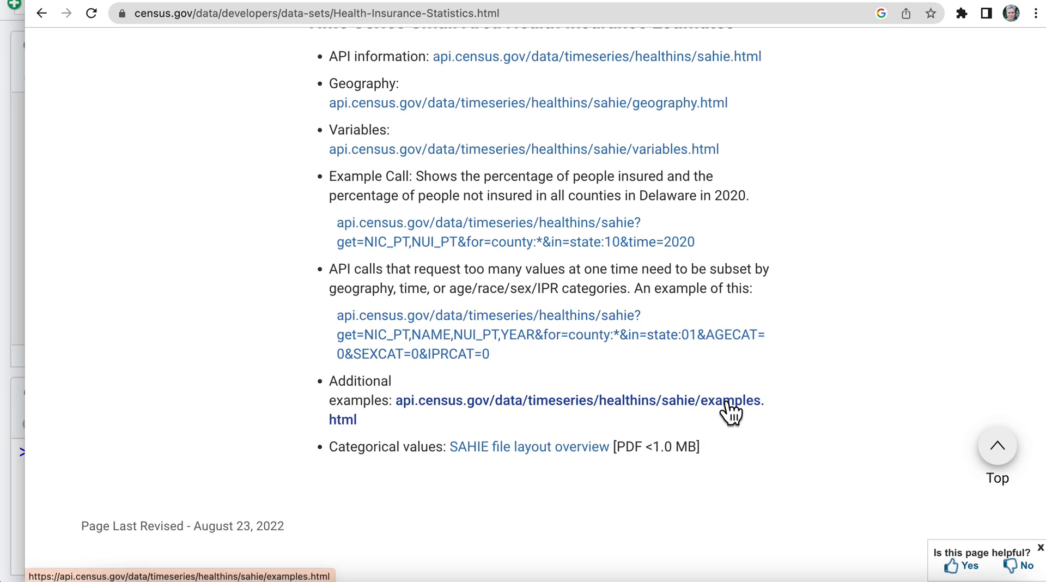
pyautogui.moveTo(626, 422)
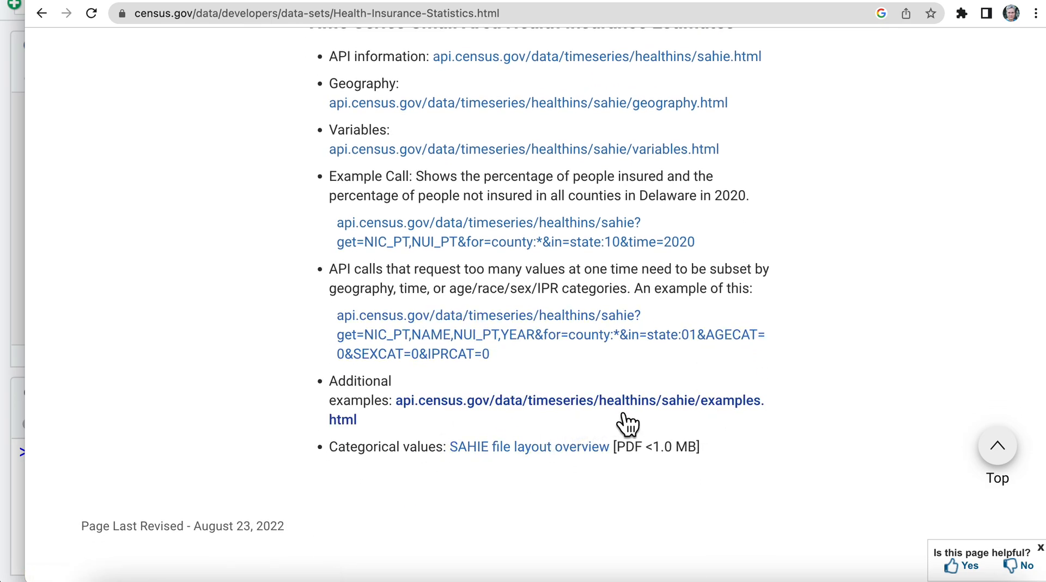
pyautogui.click(578, 400)
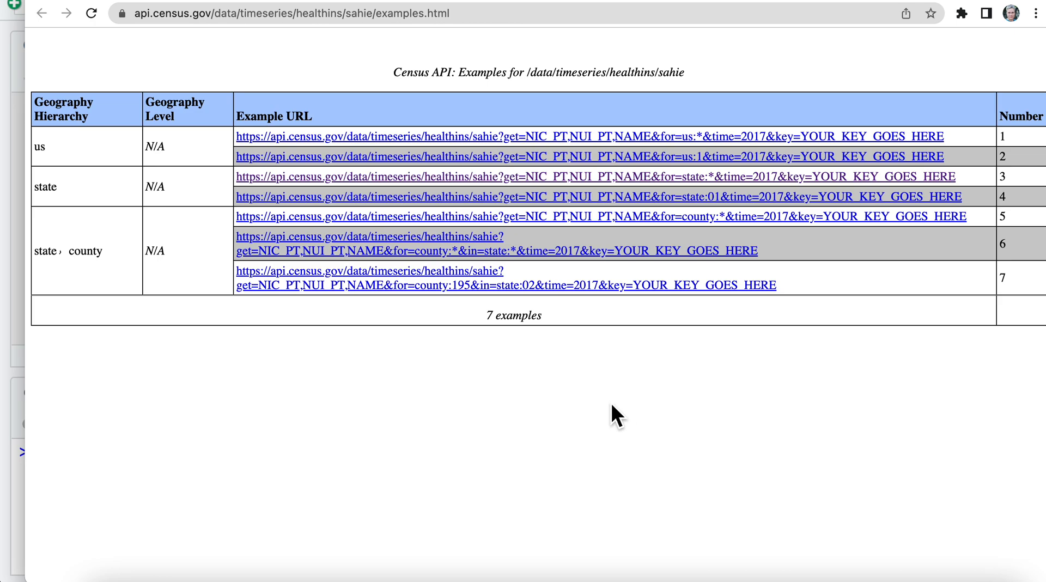
pyautogui.moveTo(666, 192)
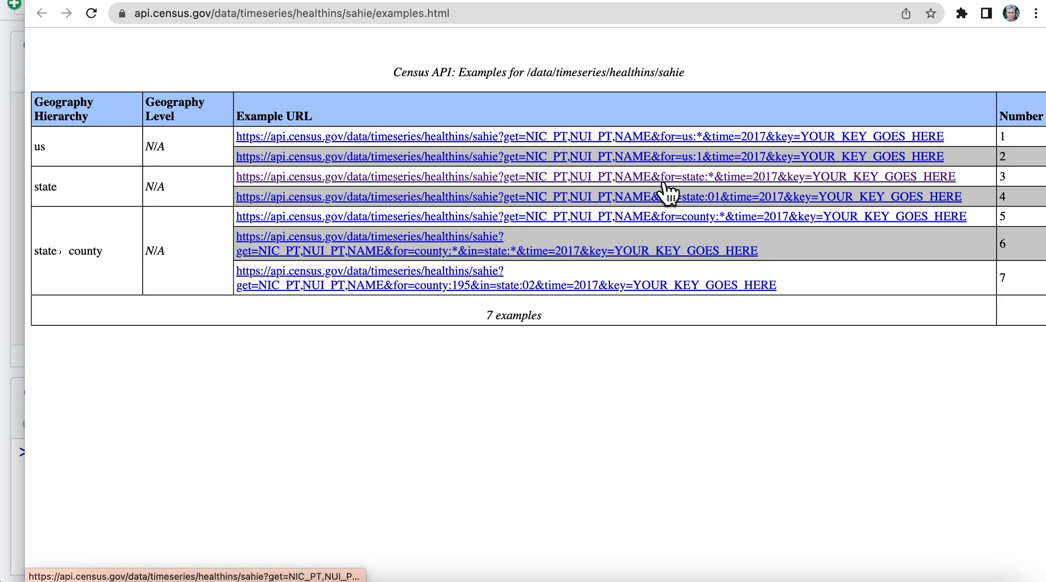
pyautogui.moveTo(795, 191)
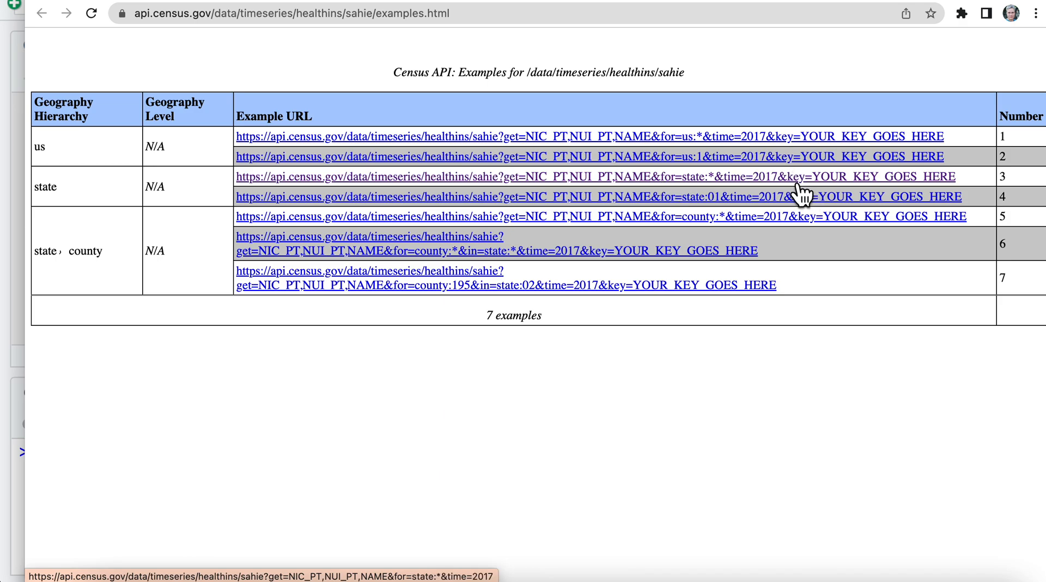
pyautogui.moveTo(547, 176)
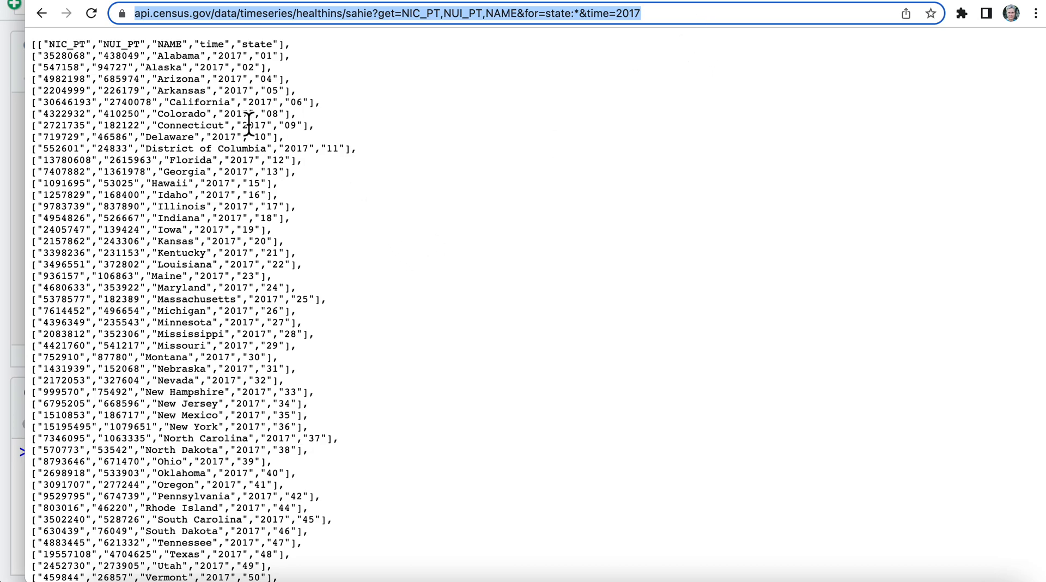
pyautogui.moveTo(537, 487)
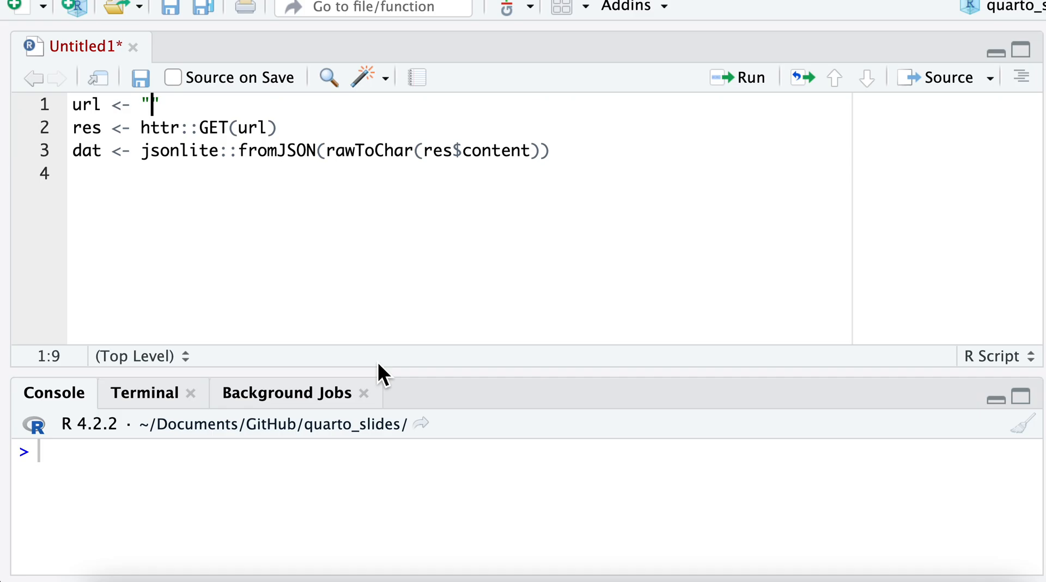
# Step: Set url to the SAHIE timeseries query for NIC_PT, NUI_PT and NAME across all states in 2017
pyautogui.write('https://api.census.gov/data/timeseries/healthins/sahie?get=NIC_PT,NUI_PT,NAME&for=state:*&time=2017')
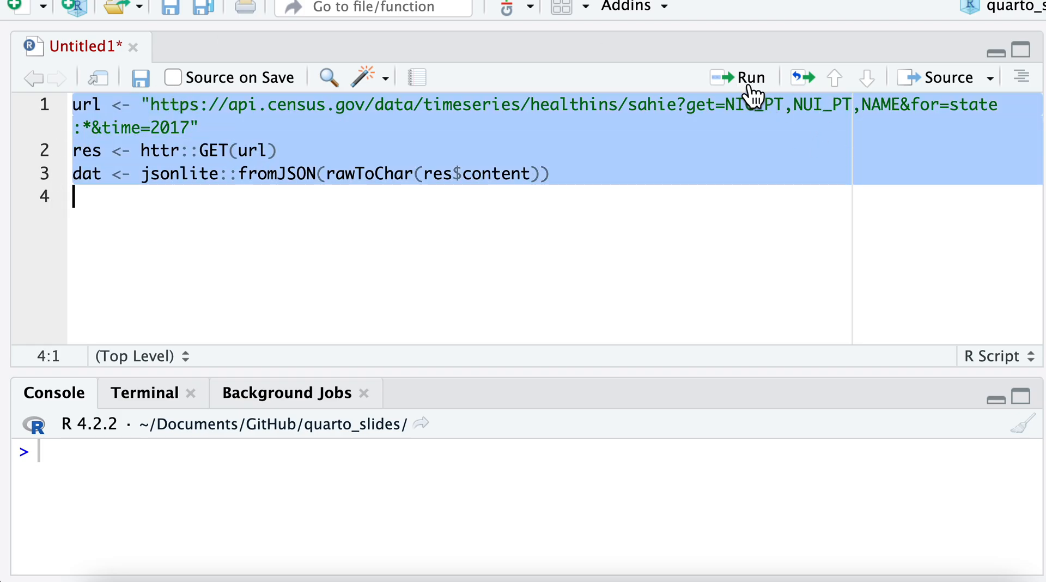
# Step: Run the fetch script, then check head(dat) and class(dat) in the console to confirm a character matrix
pyautogui.click(750, 77)
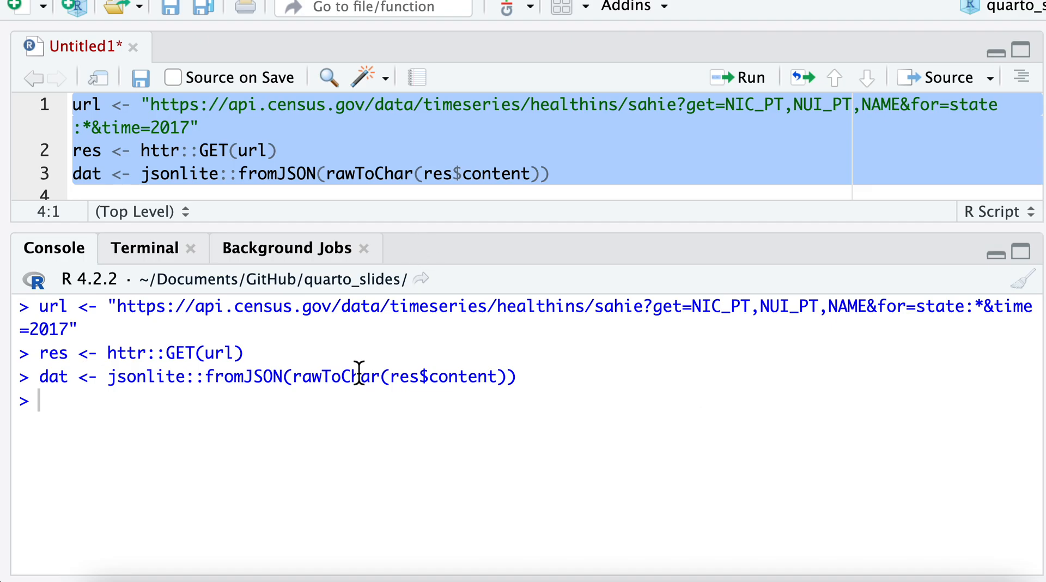
pyautogui.write('head(dat')
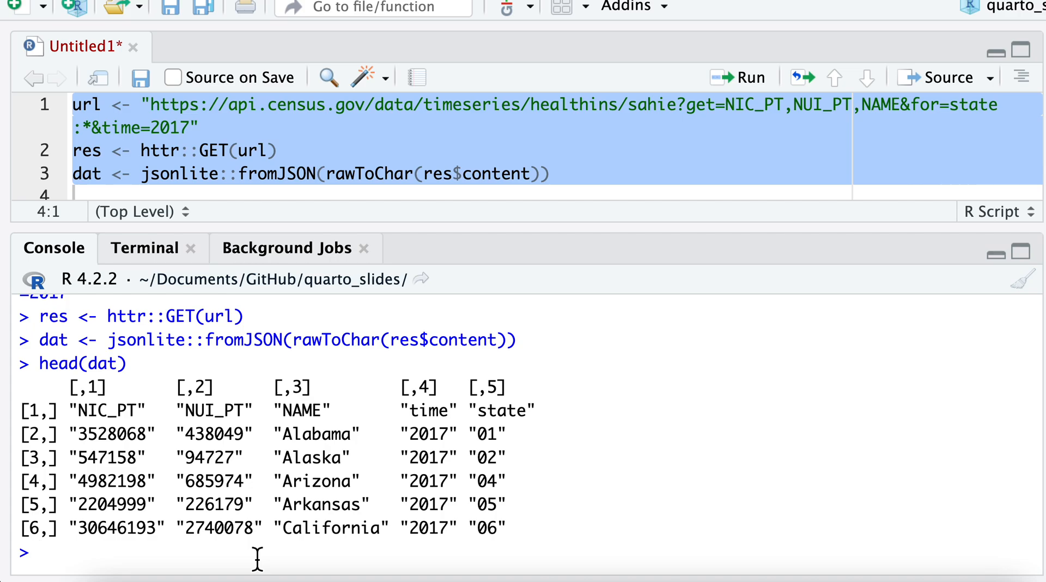
pyautogui.write('cladd')
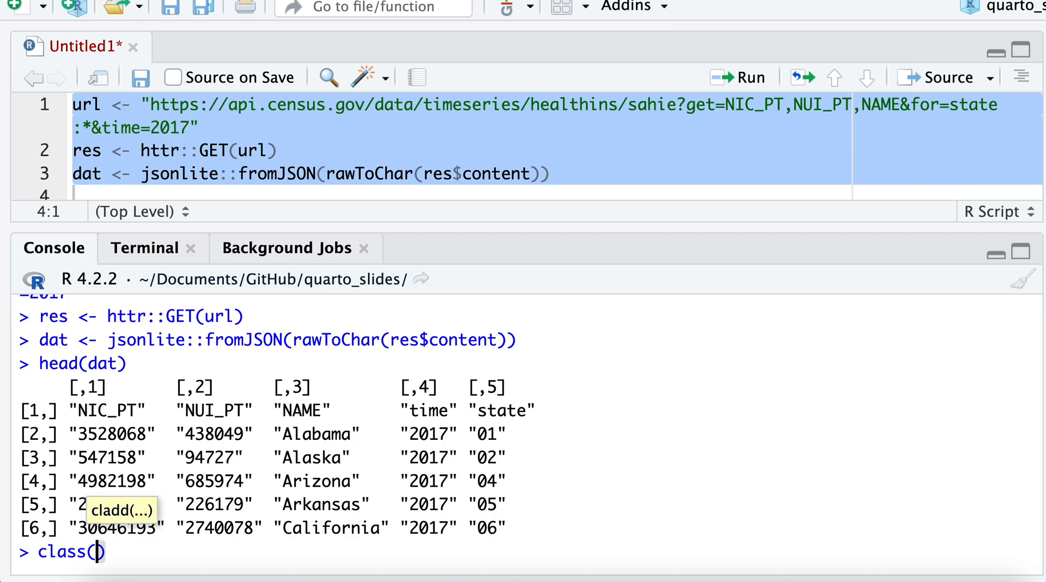
pyautogui.write('dat')
pyautogui.press('Return')
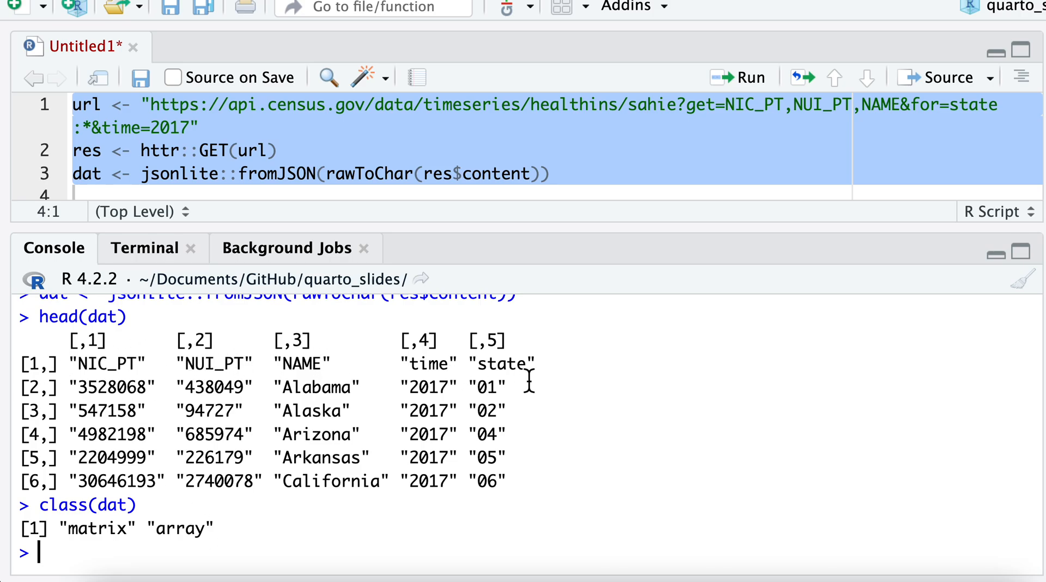
pyautogui.moveTo(542, 245)
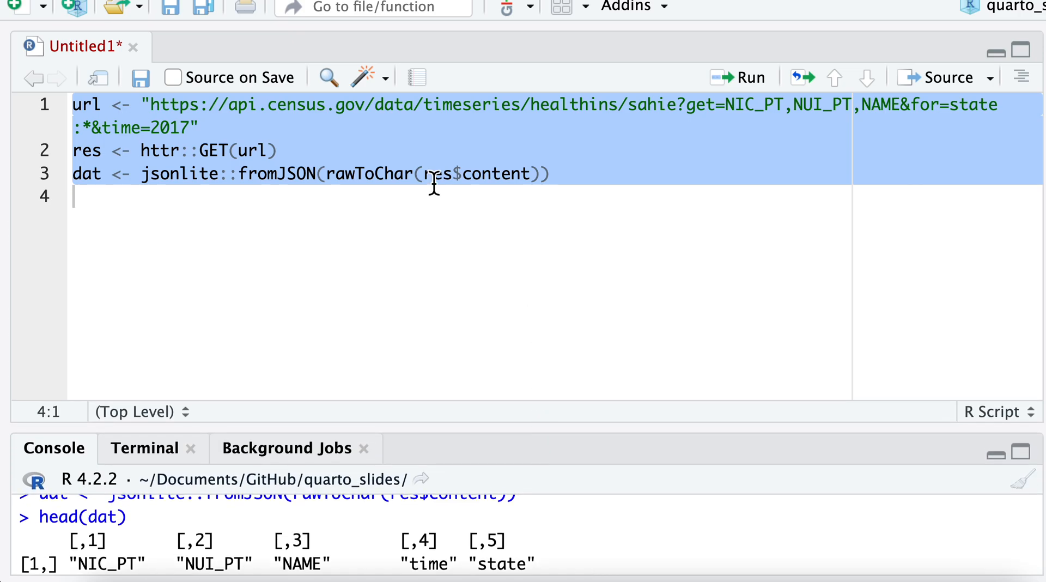
pyautogui.click(337, 173)
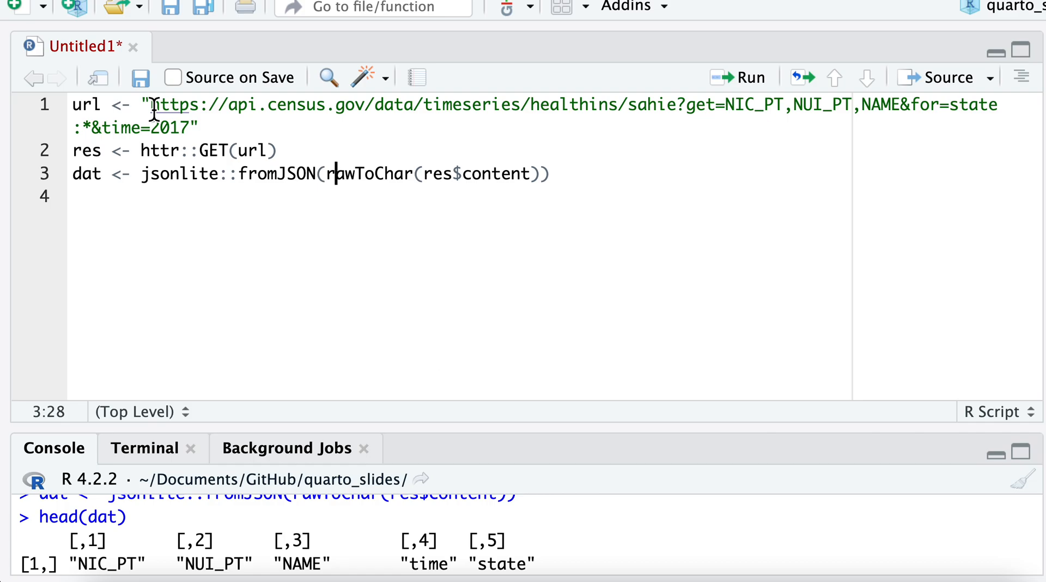
pyautogui.moveTo(151, 105); pyautogui.dragTo(371, 105)
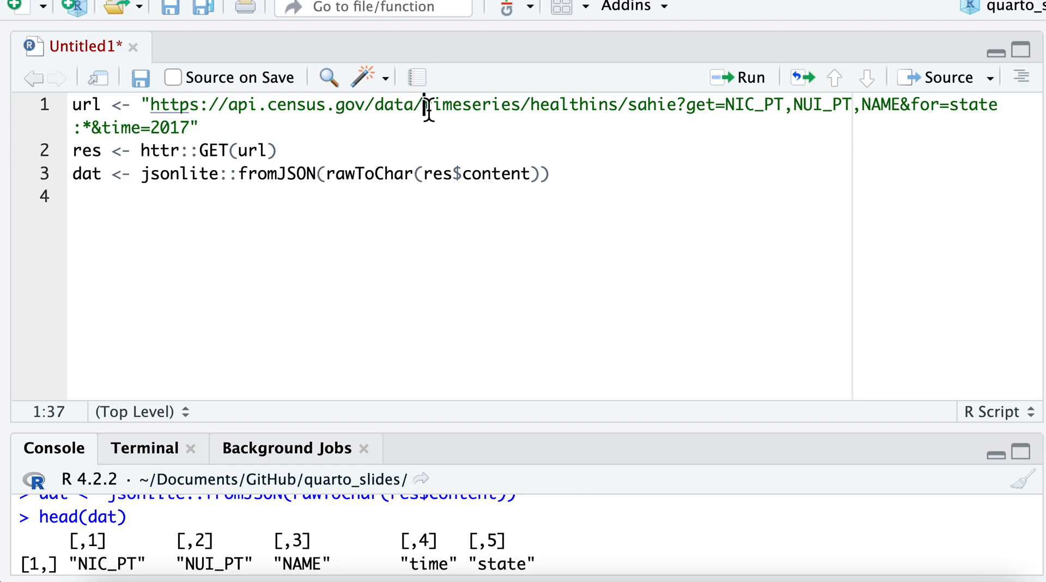
pyautogui.moveTo(427, 105); pyautogui.dragTo(610, 104)
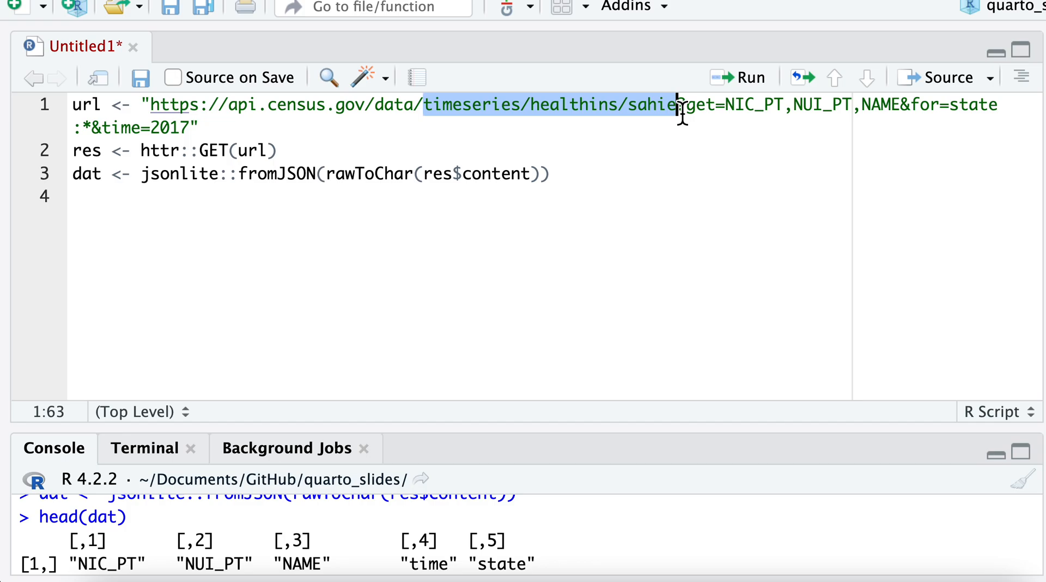
pyautogui.click(678, 104)
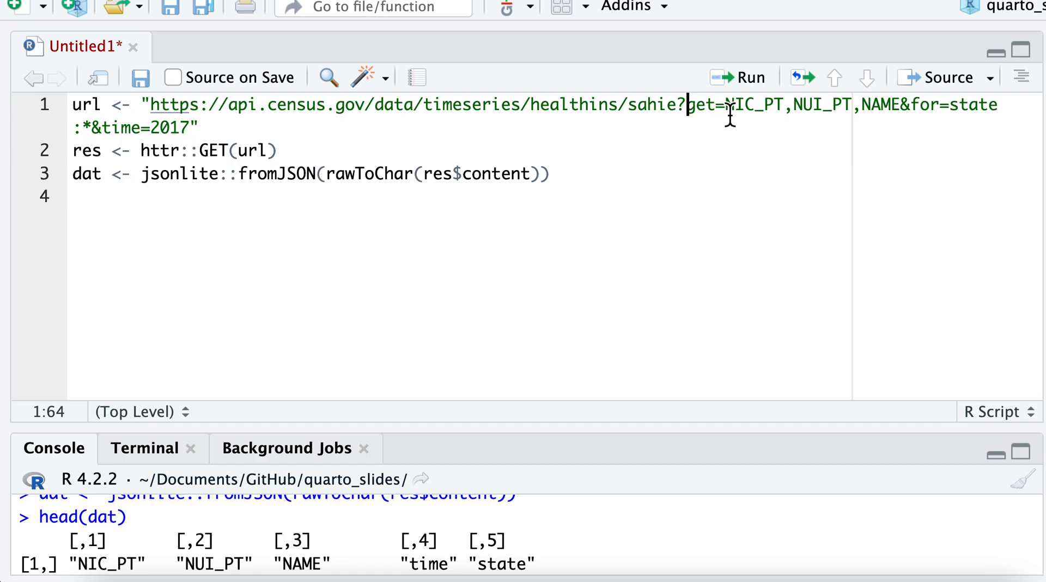
pyautogui.doubleClick(702, 105)
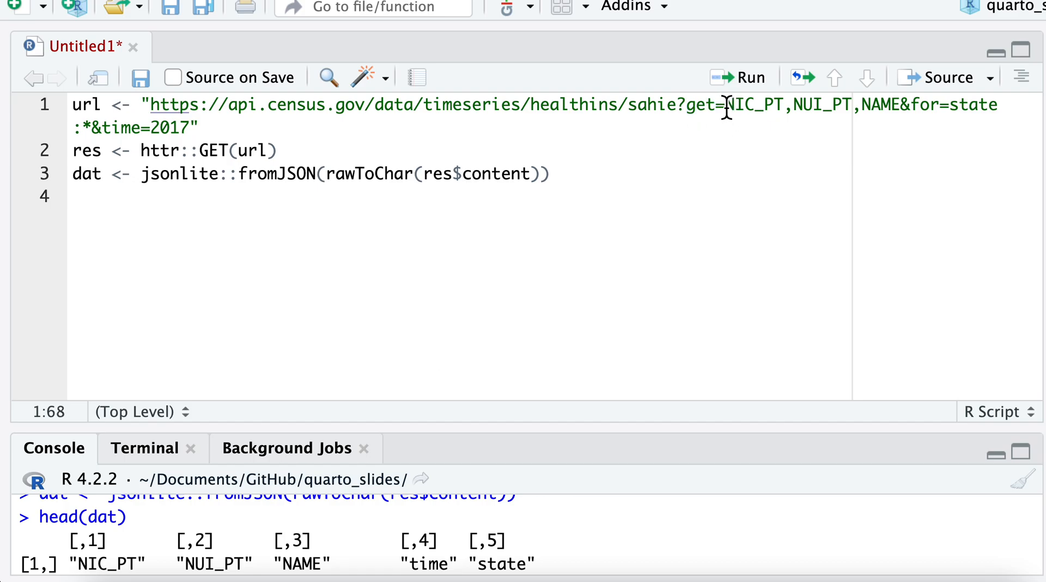
pyautogui.moveTo(723, 105); pyautogui.dragTo(897, 105)
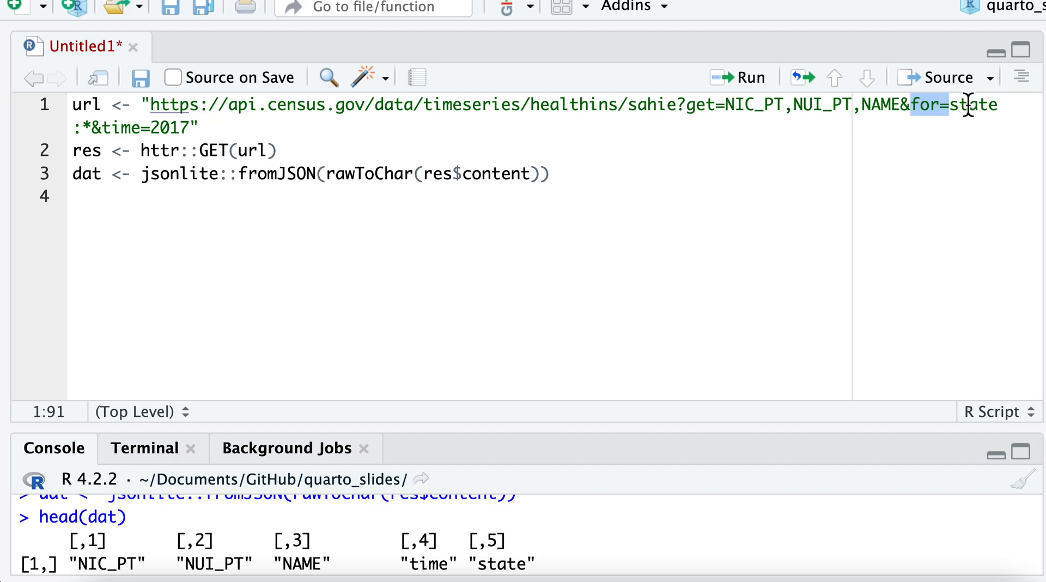
pyautogui.moveTo(83, 129)
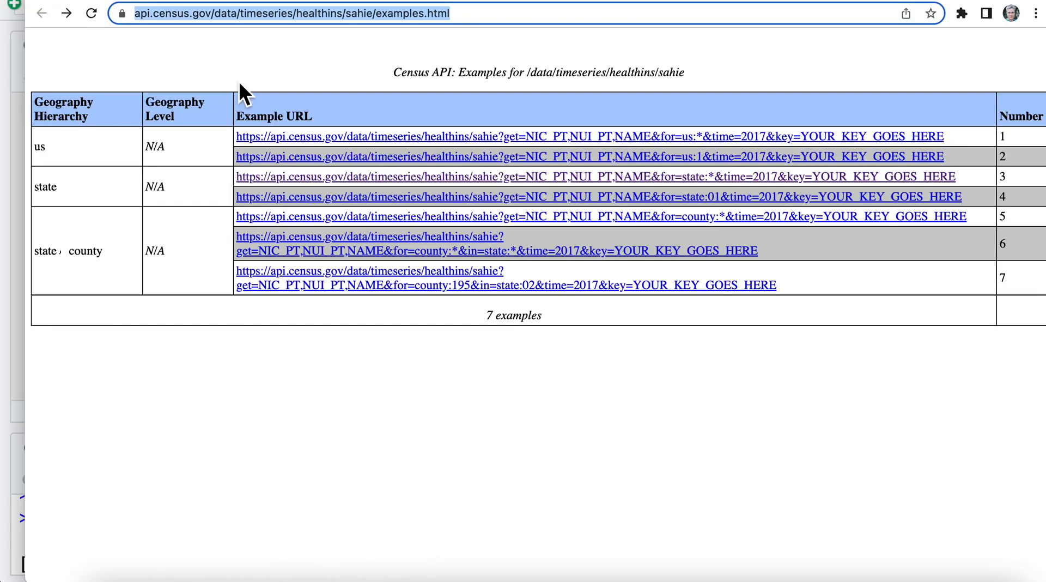
pyautogui.moveTo(557, 176)
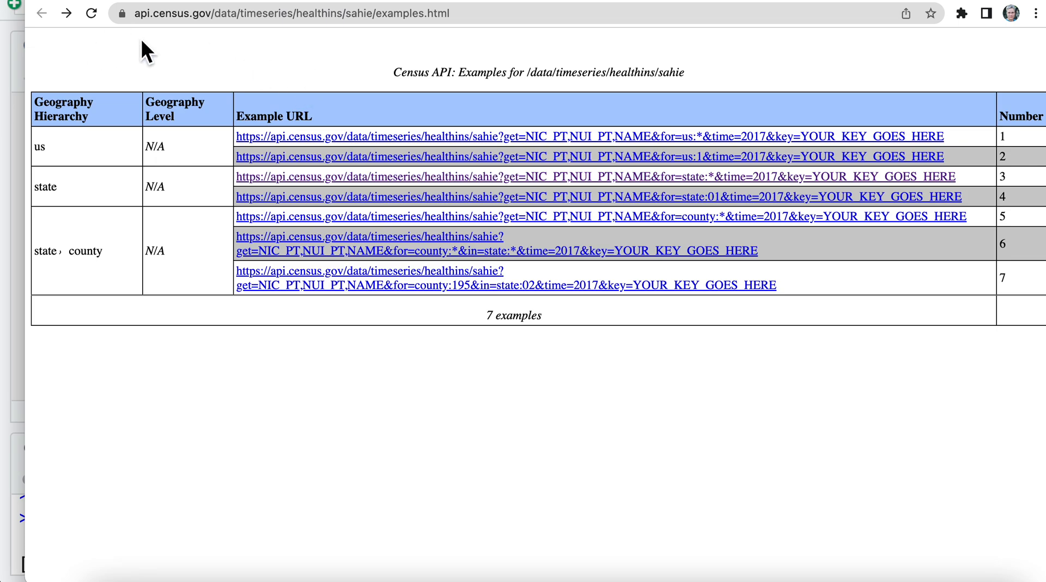
# Step: Navigate back from the examples page to the Census Health Insurance Statistics page
pyautogui.click(41, 13)
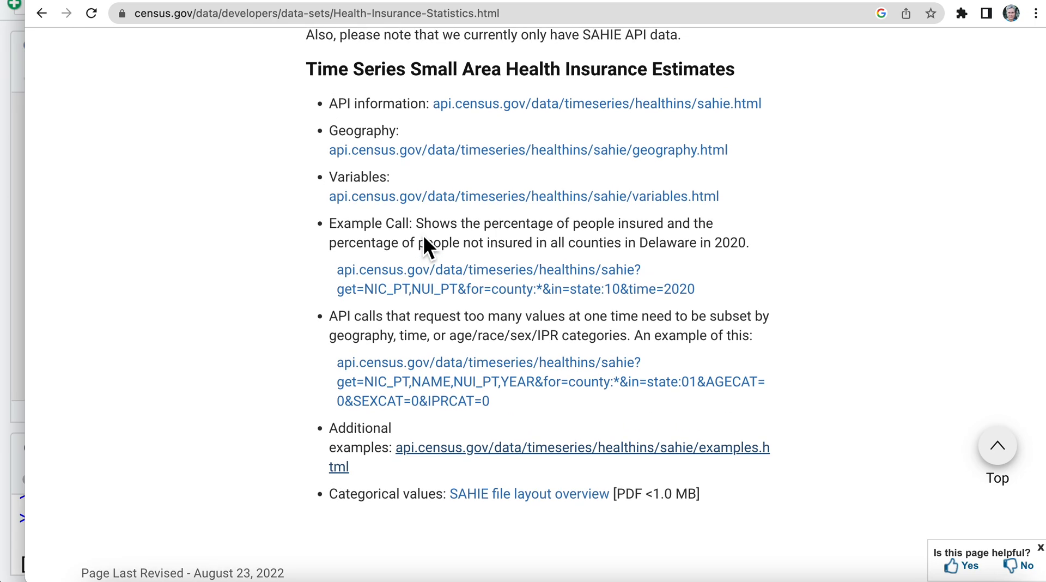
pyautogui.moveTo(515, 196)
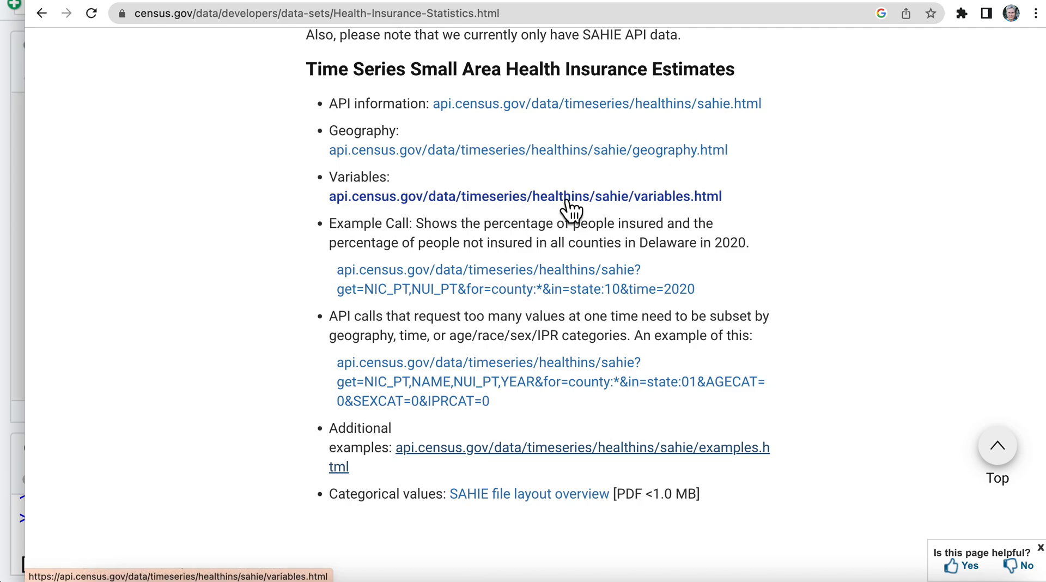
# Step: Browse the SAHIE variables table listing all 39 API variables with labels and concepts
pyautogui.click(526, 196)
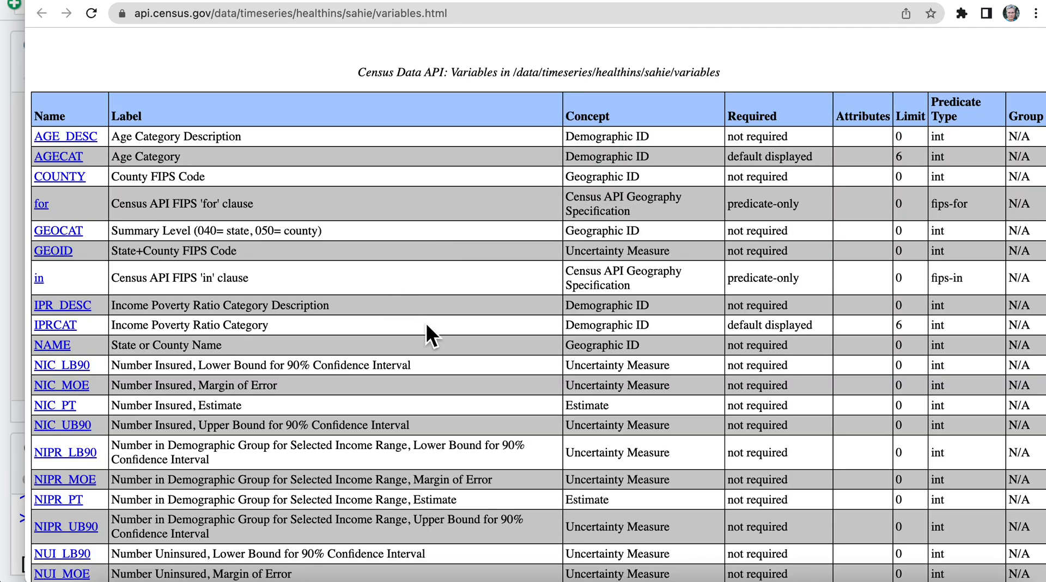
pyautogui.scroll(-3)
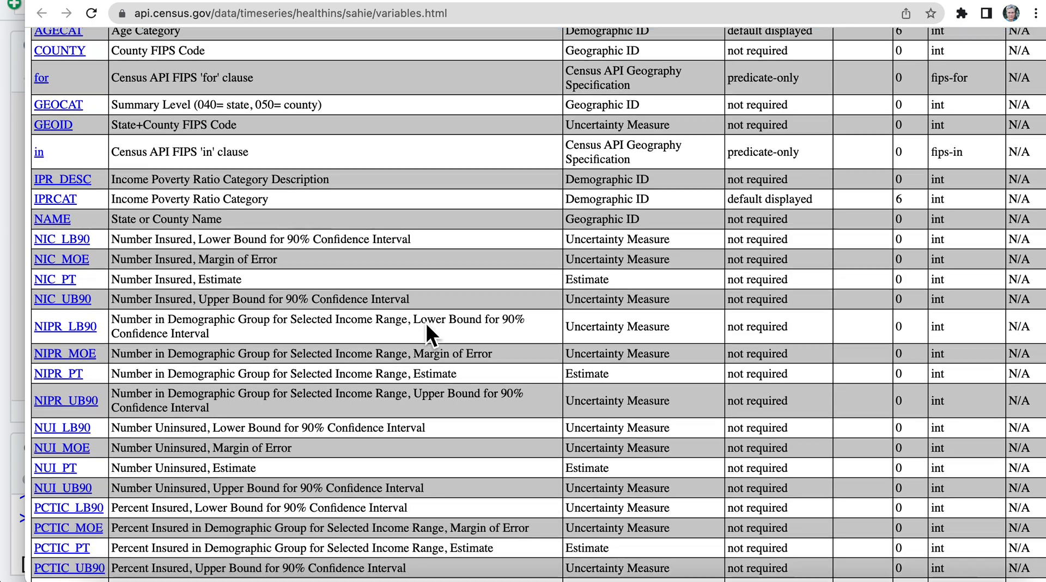
pyautogui.scroll(-3)
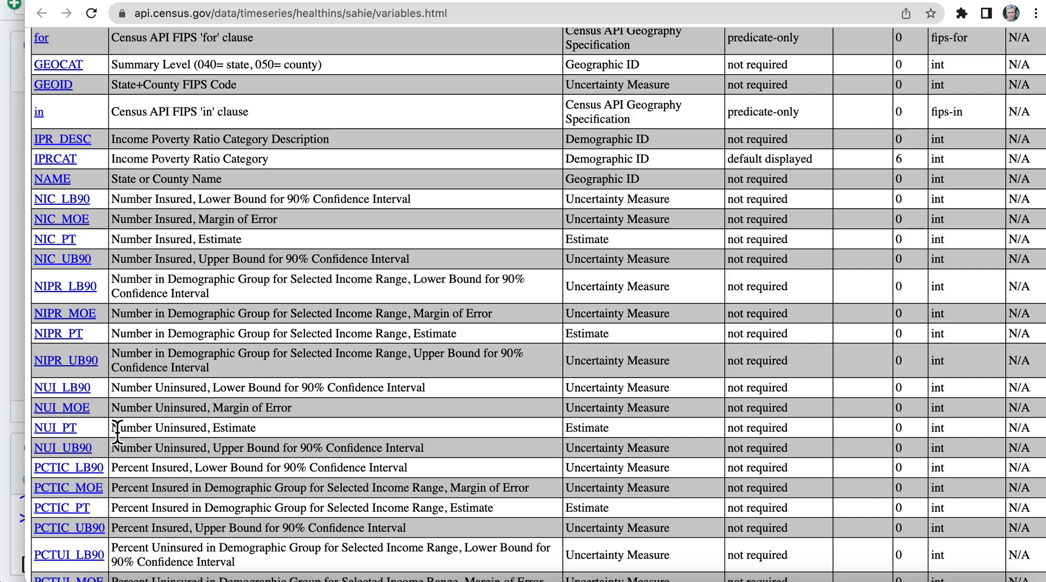
pyautogui.moveTo(304, 497)
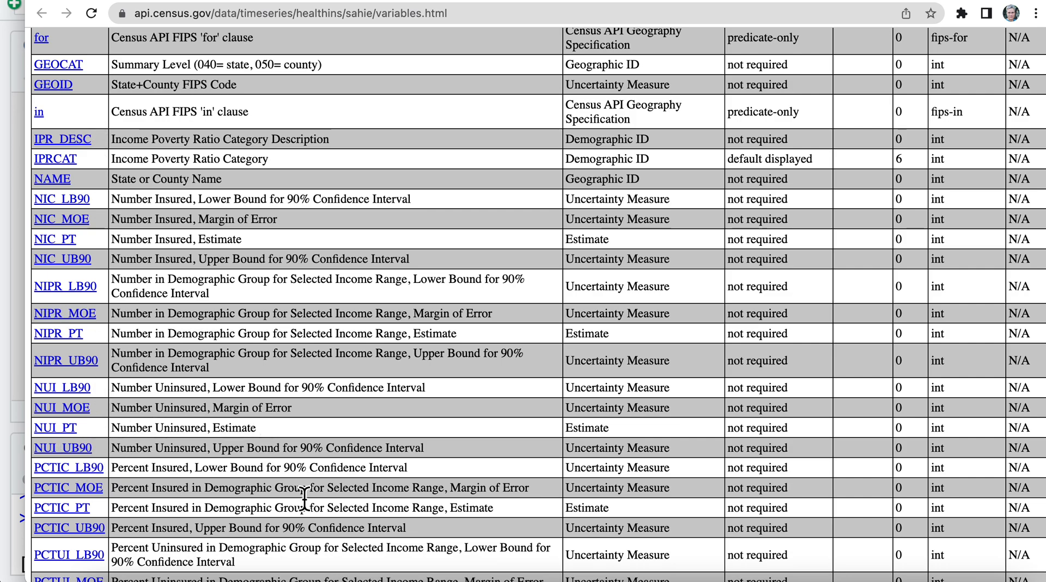
pyautogui.scroll(3)
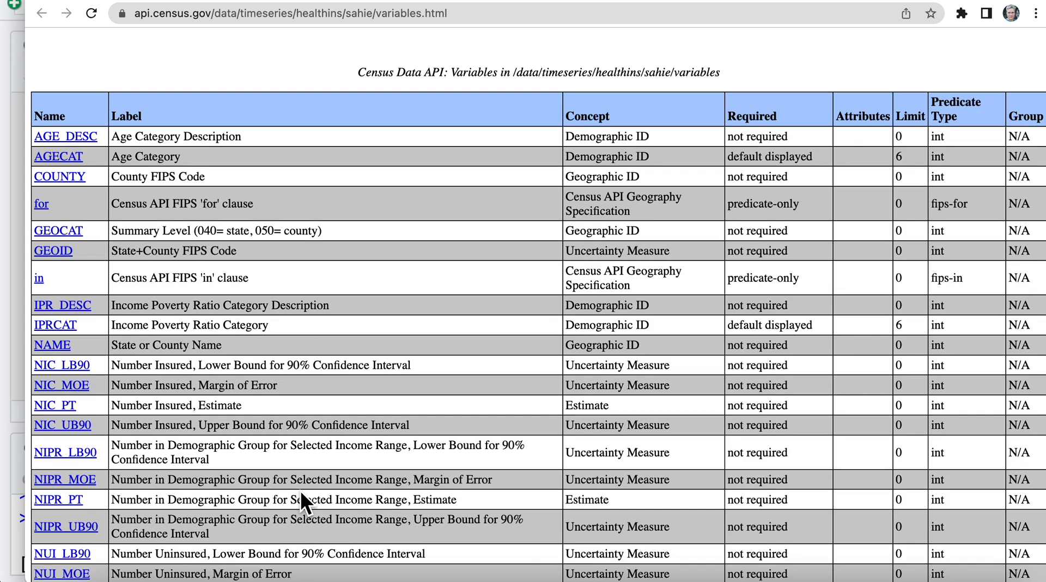
pyautogui.scroll(-3)
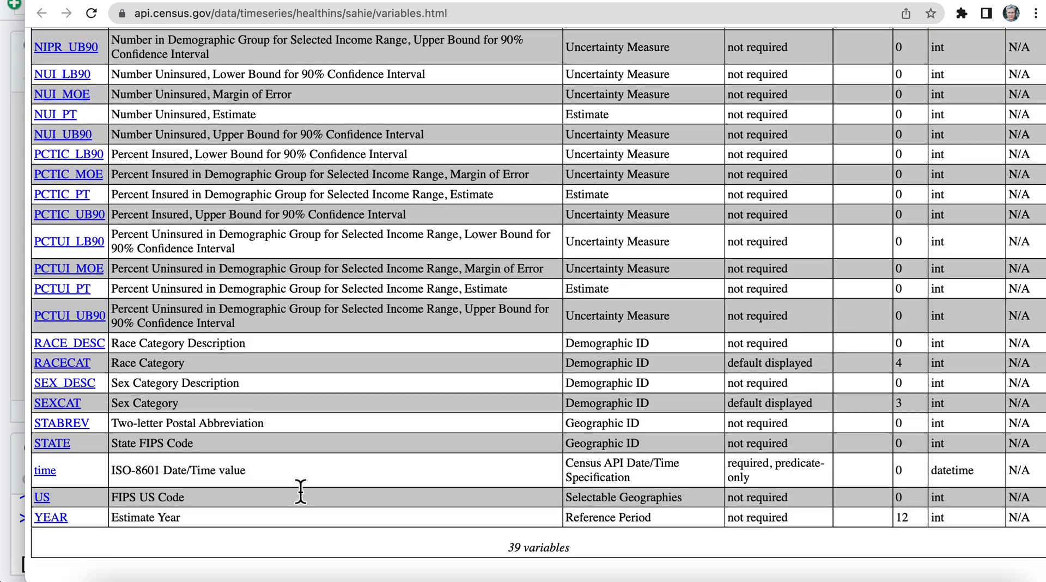